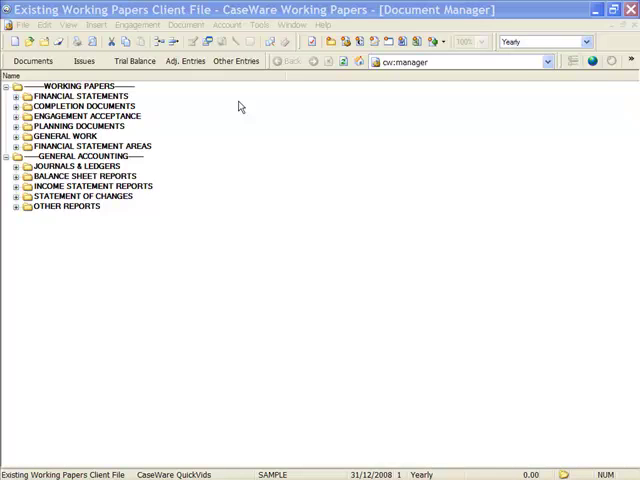
# Review the default file and template paths in the program options, keeping the settings.
pyautogui.click(259, 24)
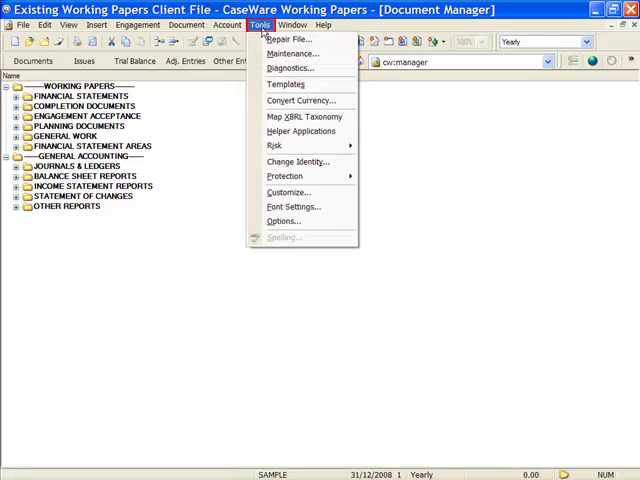
pyautogui.moveTo(283, 221)
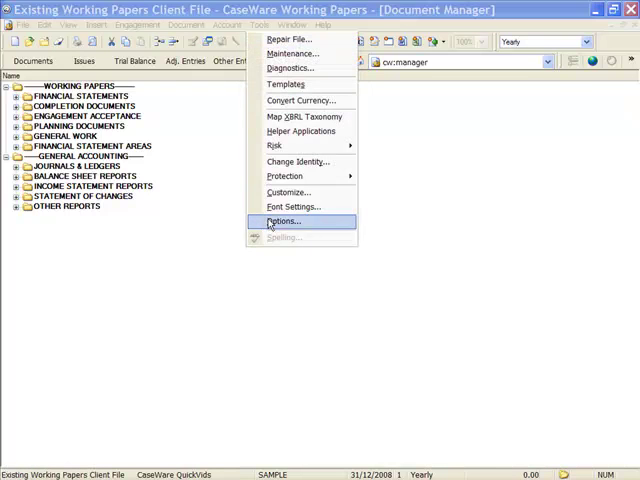
pyautogui.click(284, 221)
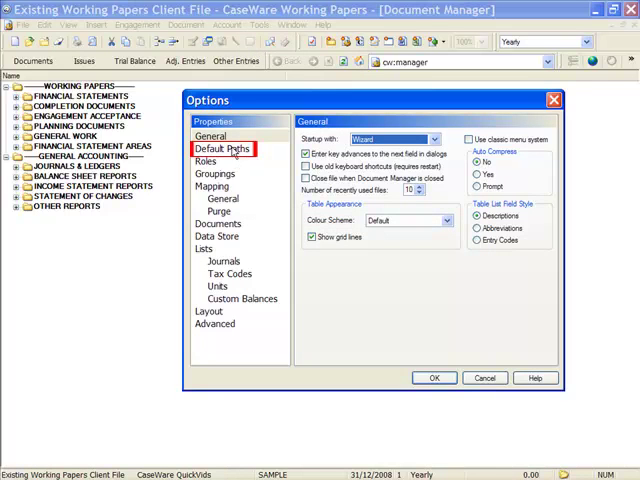
pyautogui.click(224, 148)
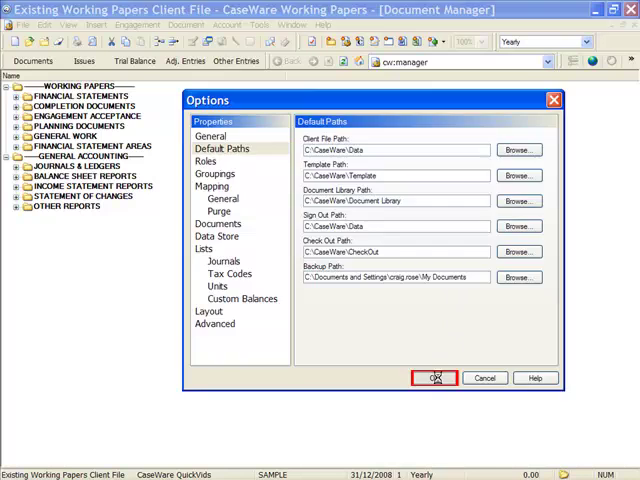
pyautogui.click(434, 378)
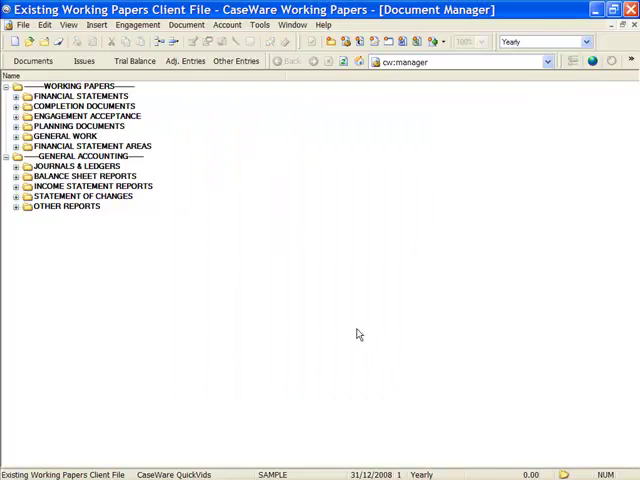
pyautogui.moveTo(294, 224)
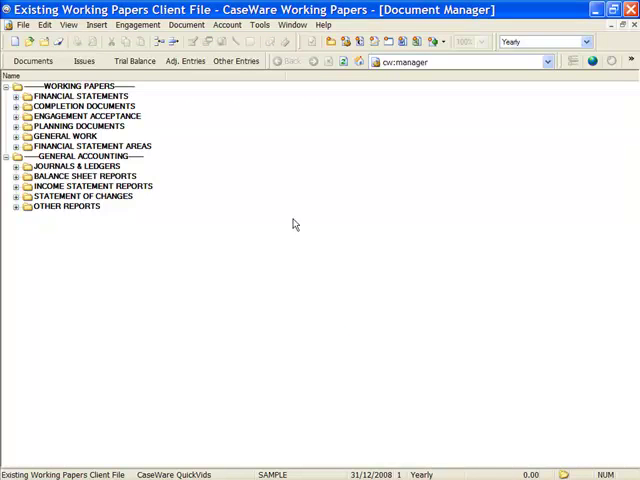
# Add a new document from the Document Library and show its available sources.
pyautogui.click(186, 24)
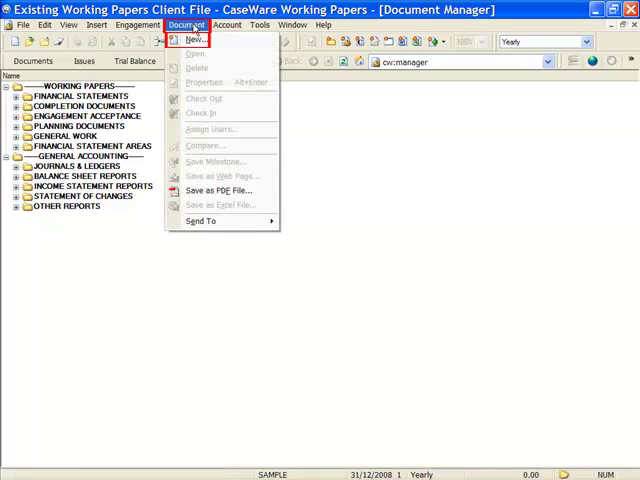
pyautogui.click(197, 39)
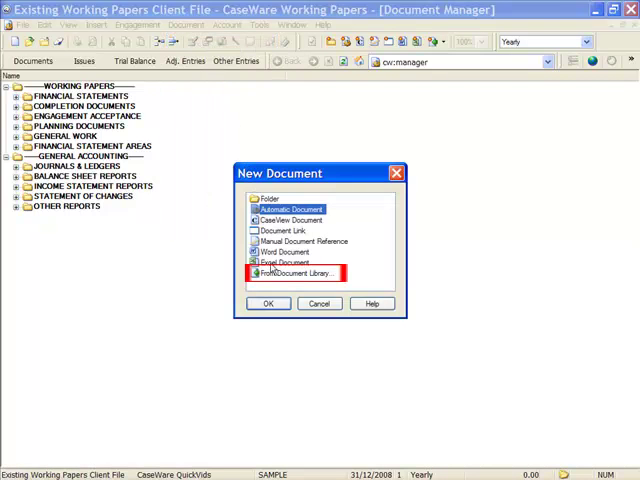
pyautogui.click(295, 273)
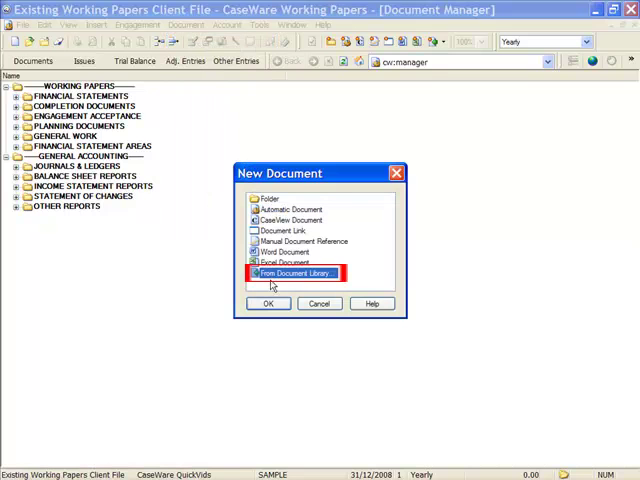
pyautogui.click(267, 303)
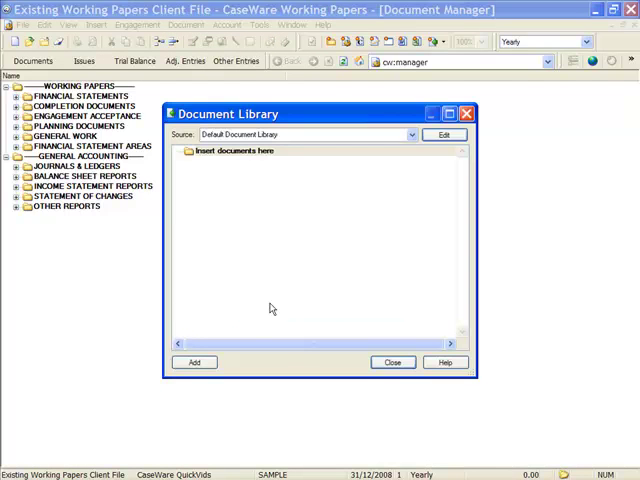
pyautogui.click(410, 134)
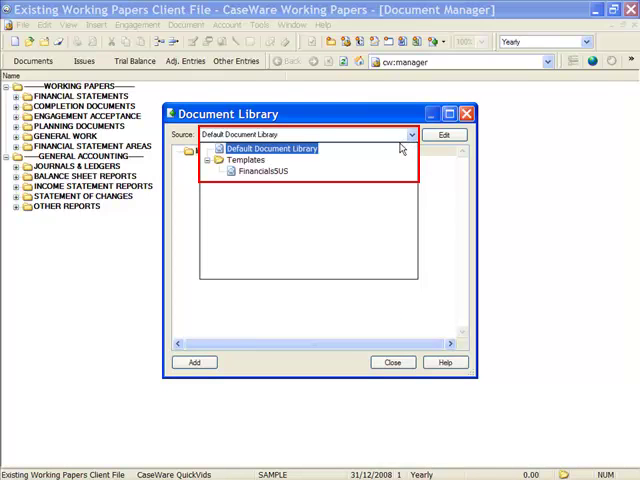
# Add FinancialsUS's Customizing for the Engagement, Financial Reports and Customizing for the Firm folders.
pyautogui.click(258, 171)
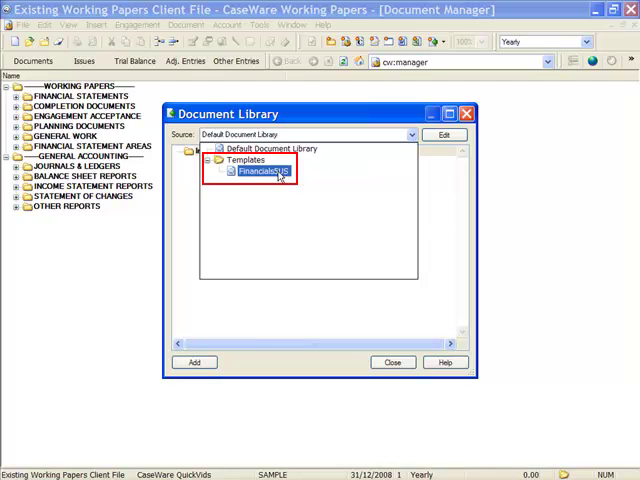
pyautogui.doubleClick(253, 170)
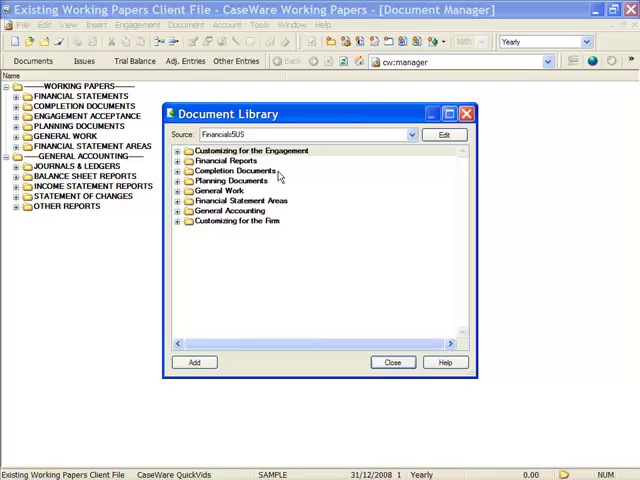
pyautogui.click(250, 150)
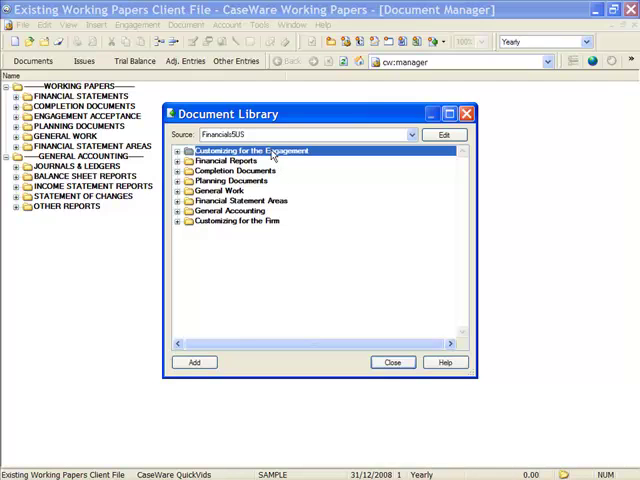
pyautogui.press('ctrl')
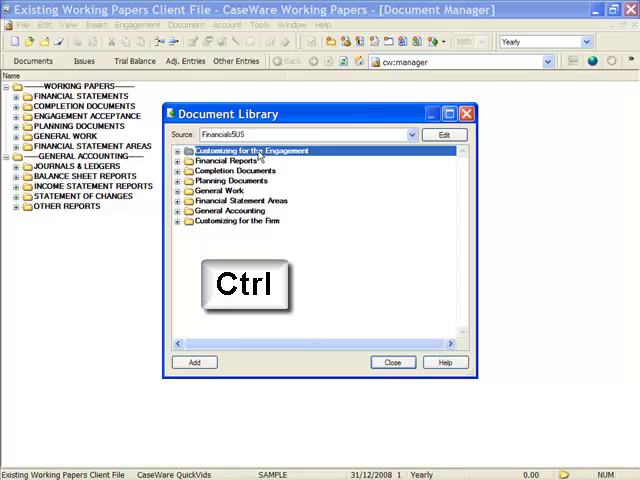
pyautogui.click(232, 161)
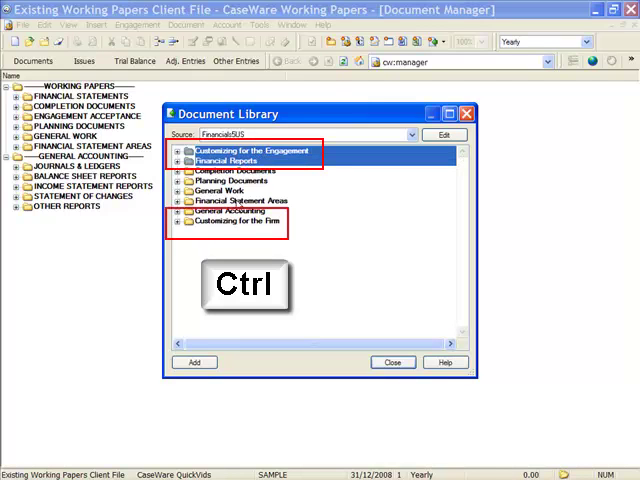
pyautogui.click(236, 222)
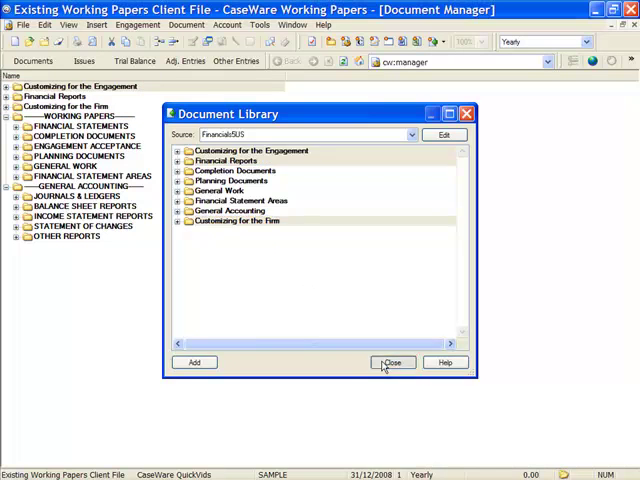
pyautogui.click(391, 362)
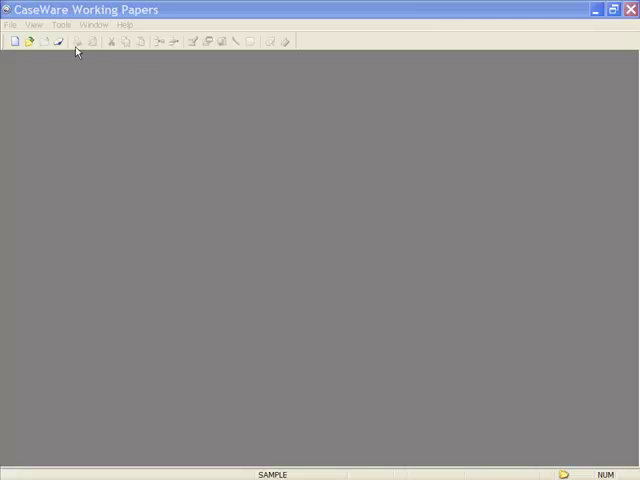
# Create a new client file named 'new client 1' using the FinancialsUS template.
pyautogui.click(10, 24)
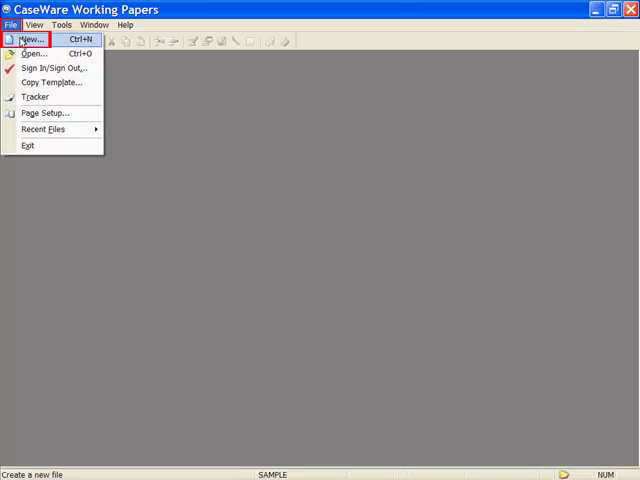
pyautogui.click(32, 39)
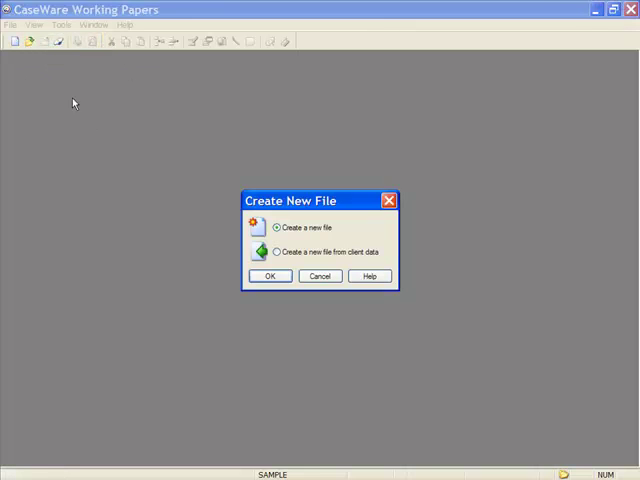
pyautogui.click(276, 227)
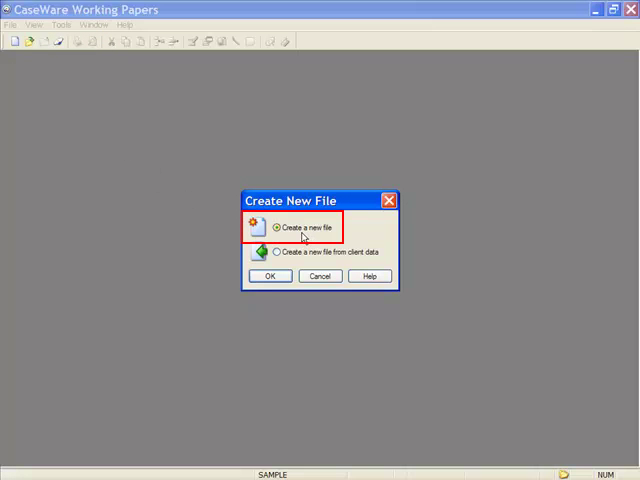
pyautogui.click(270, 276)
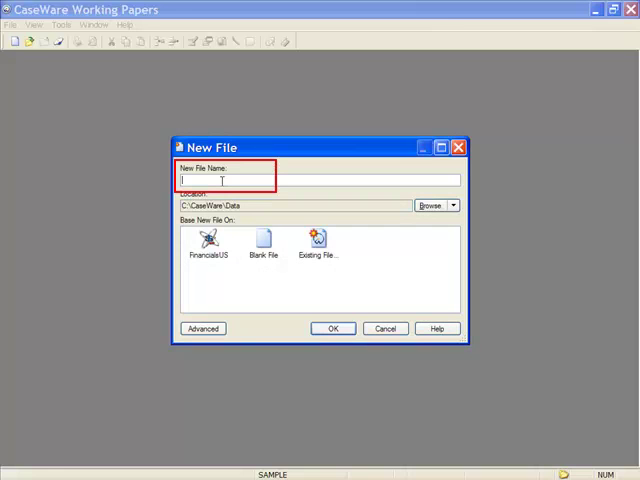
pyautogui.write('n')
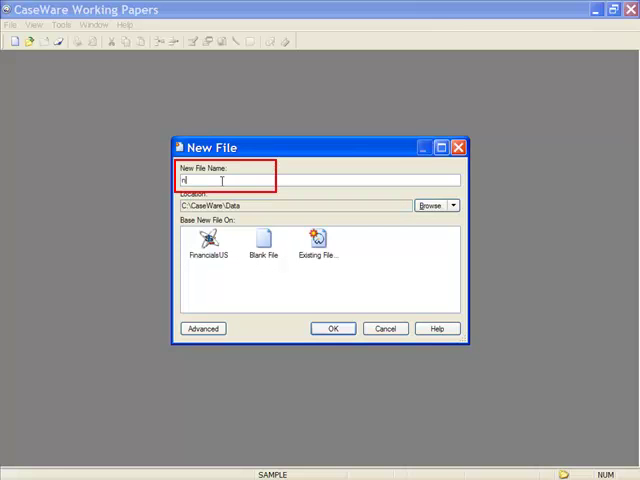
pyautogui.write('ew client')
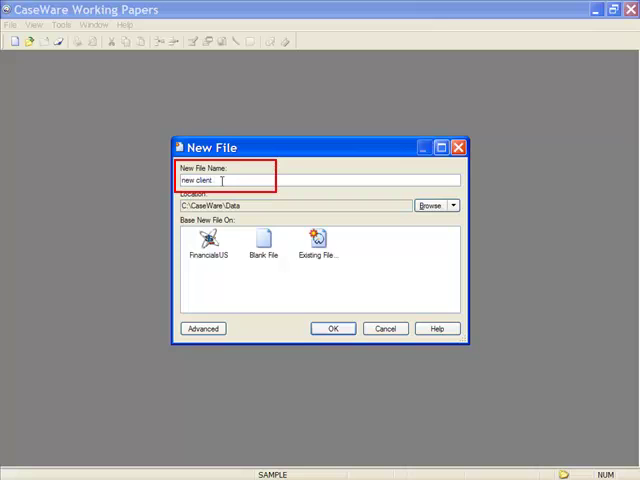
pyautogui.write('1')
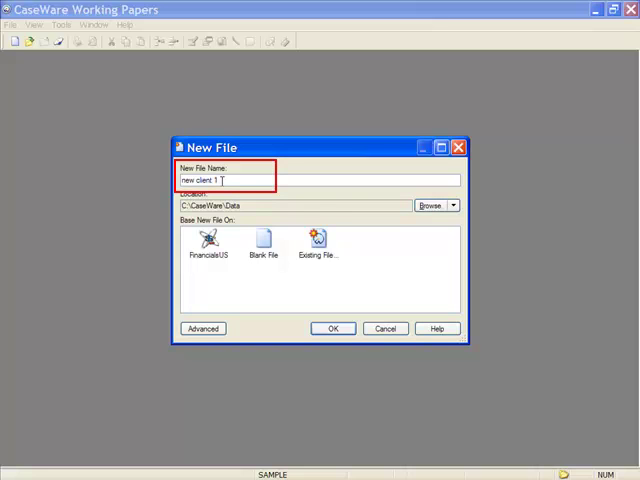
pyautogui.click(206, 245)
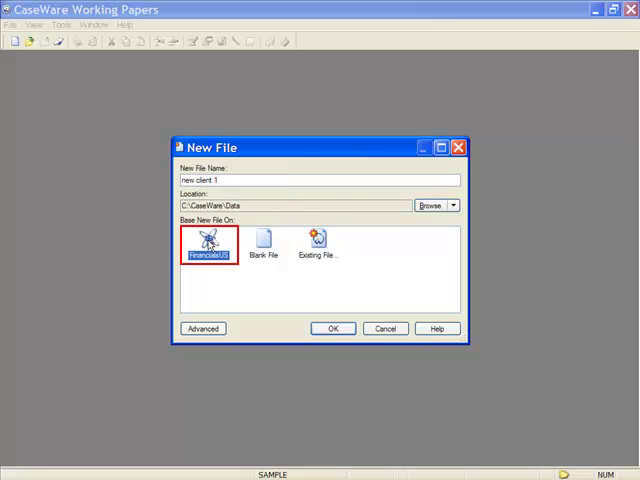
pyautogui.moveTo(310, 313)
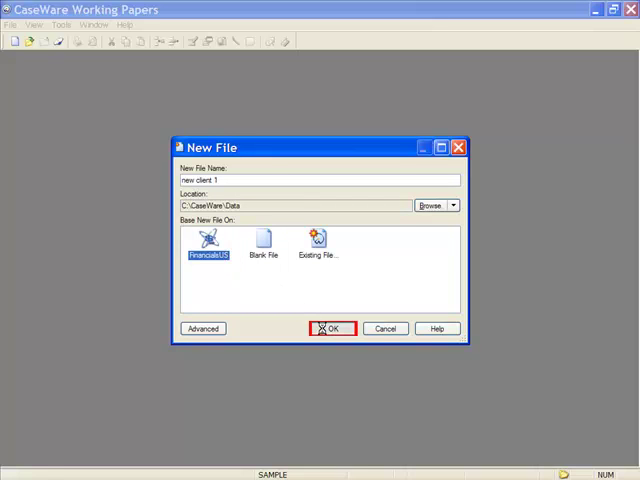
pyautogui.click(331, 328)
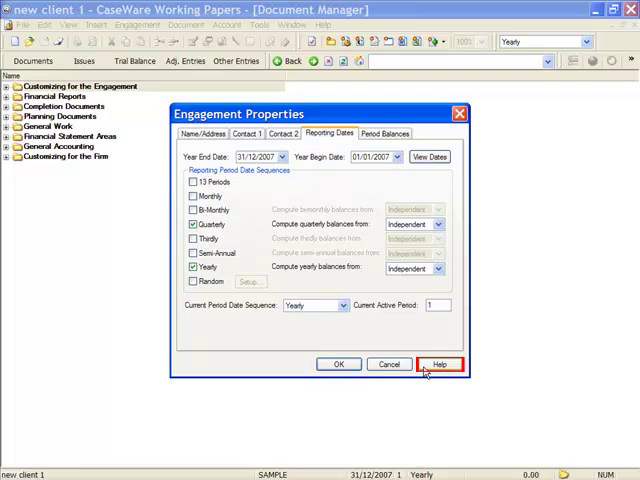
pyautogui.moveTo(420, 370)
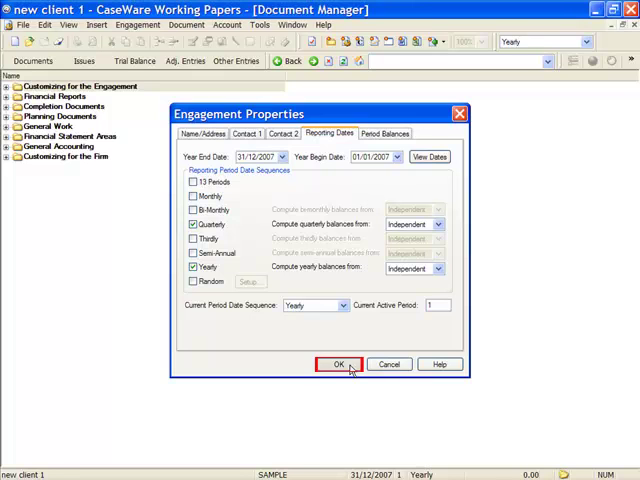
# Accept new client 1's engagement properties and close the file.
pyautogui.click(339, 364)
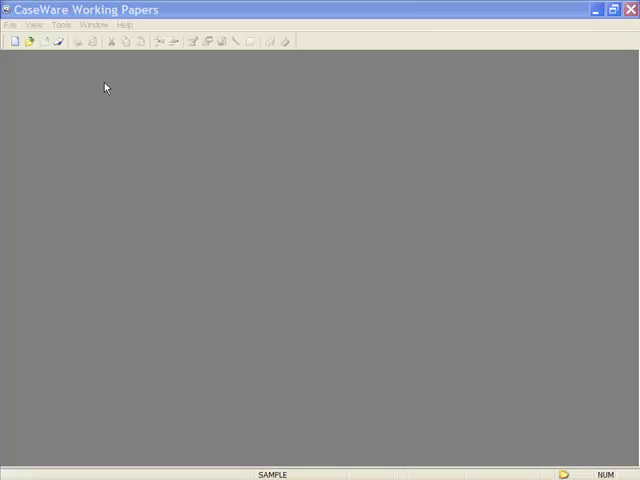
pyautogui.click(10, 24)
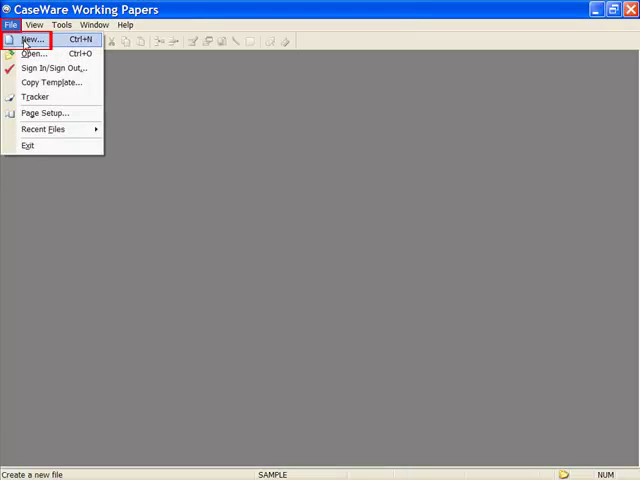
# Start a new file from client data, importing from Other Data Source.
pyautogui.click(30, 39)
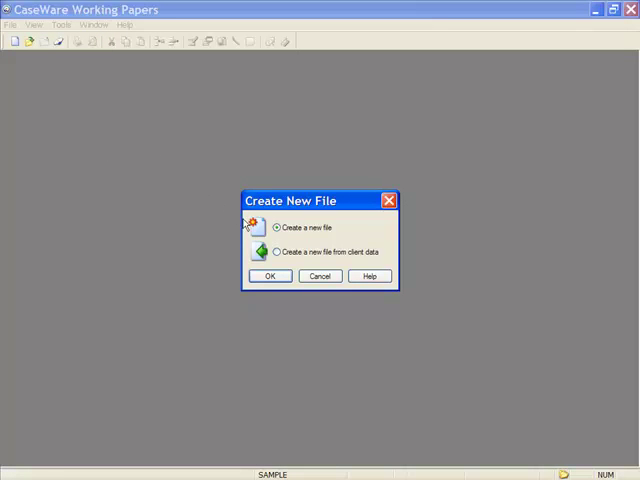
pyautogui.click(276, 251)
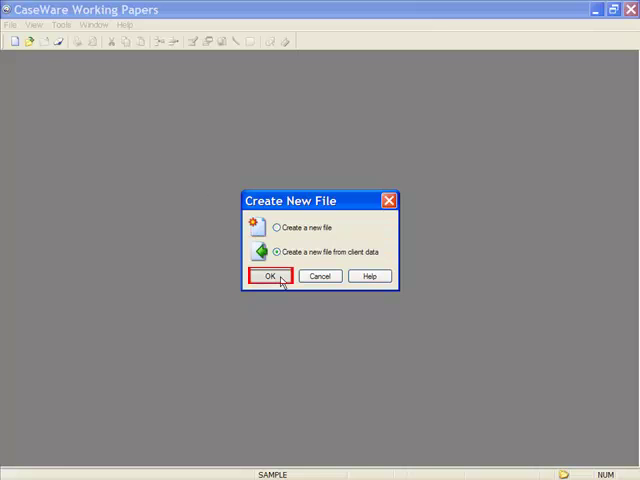
pyautogui.click(269, 276)
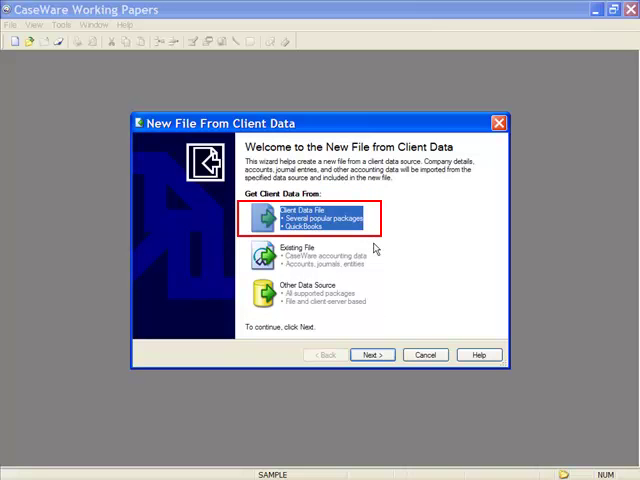
pyautogui.moveTo(370, 249)
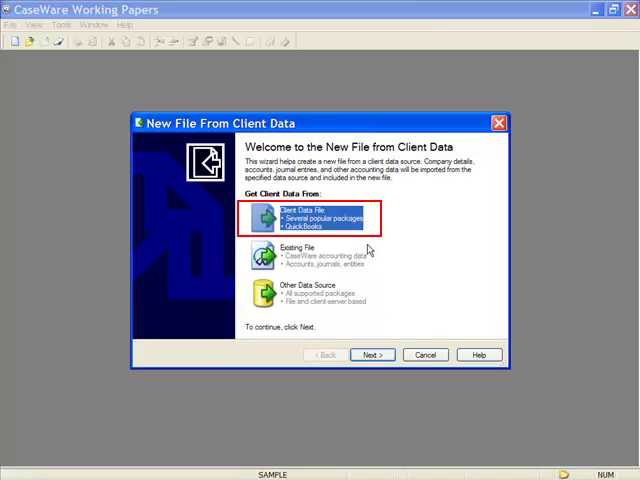
pyautogui.click(310, 256)
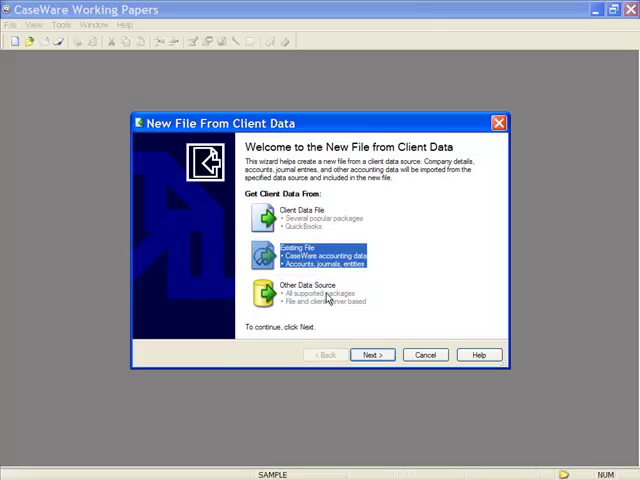
pyautogui.click(315, 293)
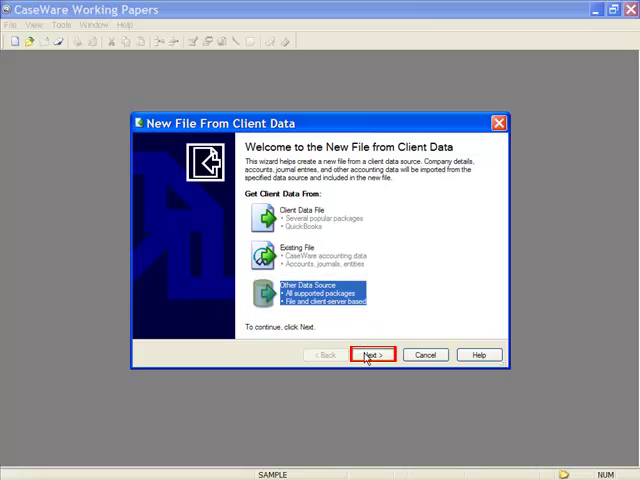
pyautogui.click(372, 354)
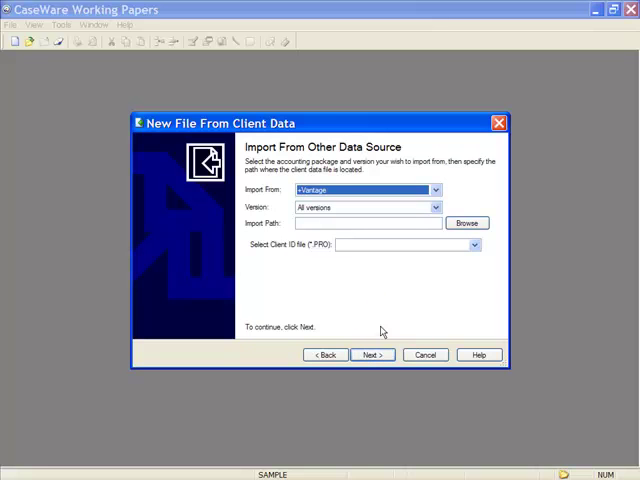
# Import client data from Sage Line50 v2008 and continue to file details.
pyautogui.click(434, 190)
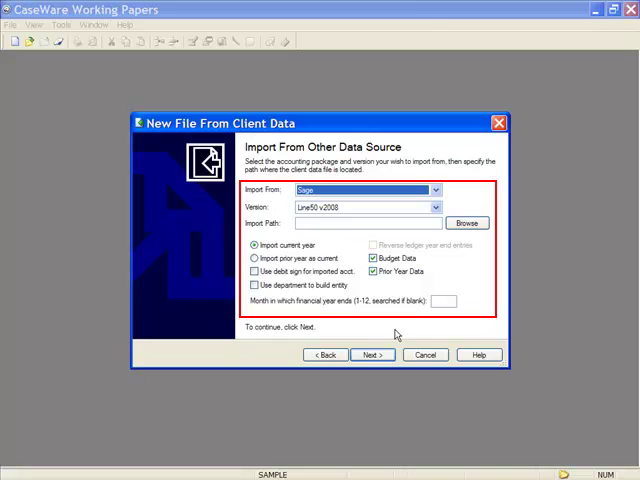
pyautogui.moveTo(392, 332)
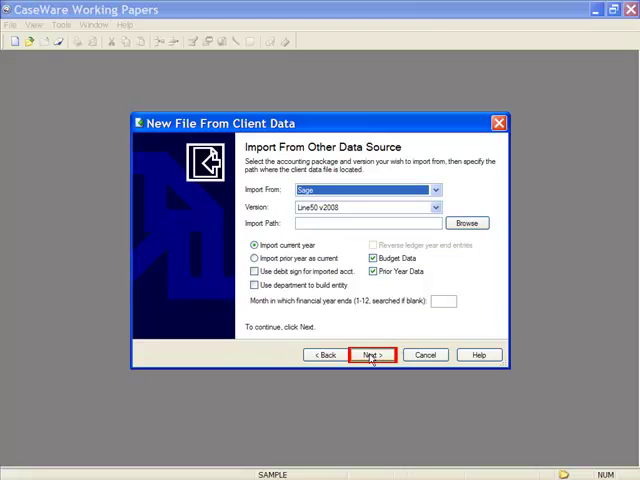
pyautogui.click(370, 354)
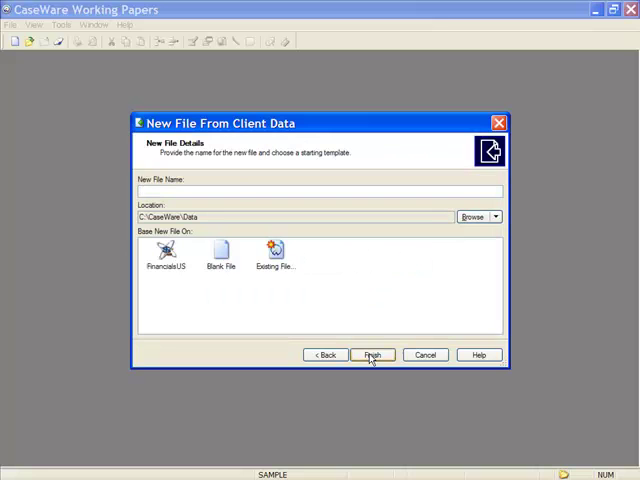
# Name the new file 'new client 2', base it on FinancialsUS, and finish.
pyautogui.click(180, 191)
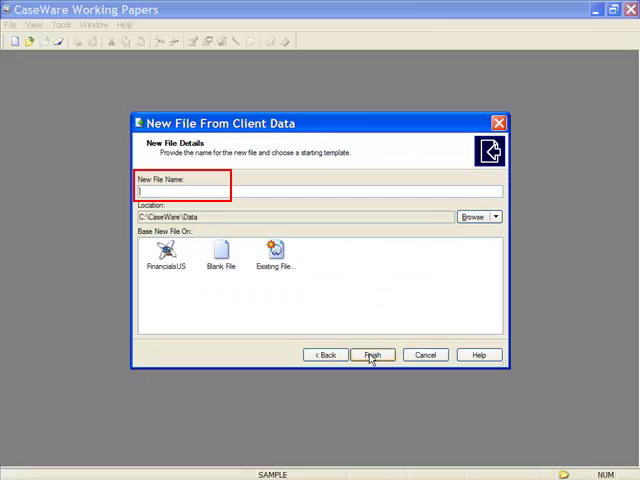
pyautogui.write('new client 2')
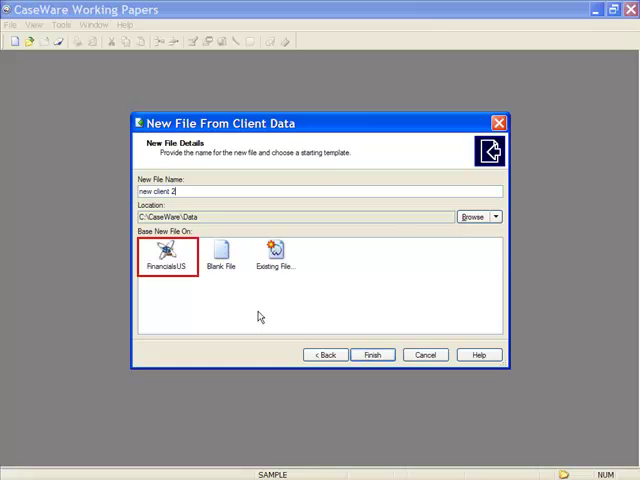
pyautogui.click(166, 252)
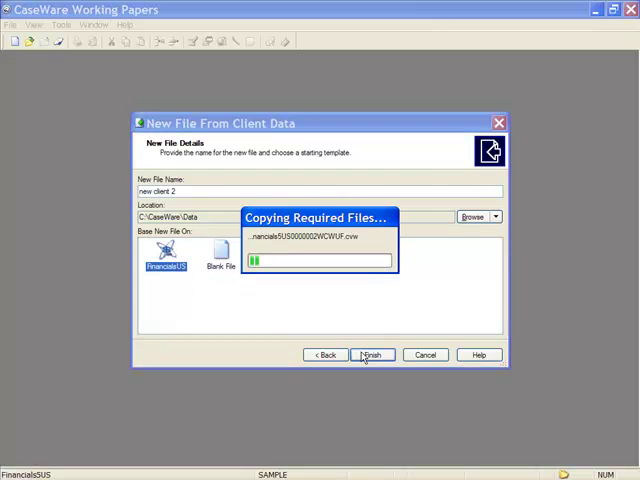
pyautogui.click(371, 354)
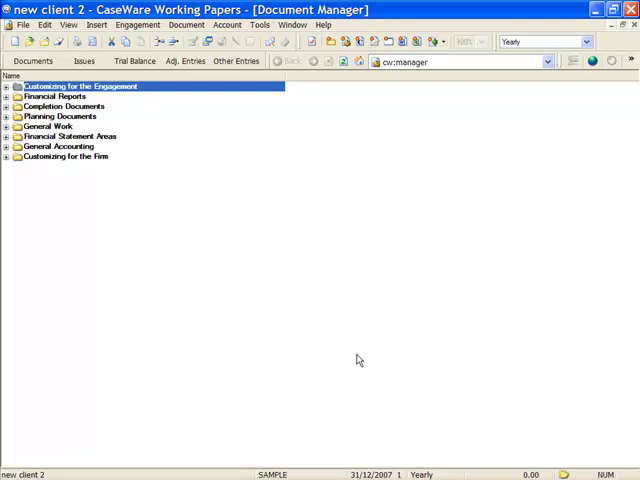